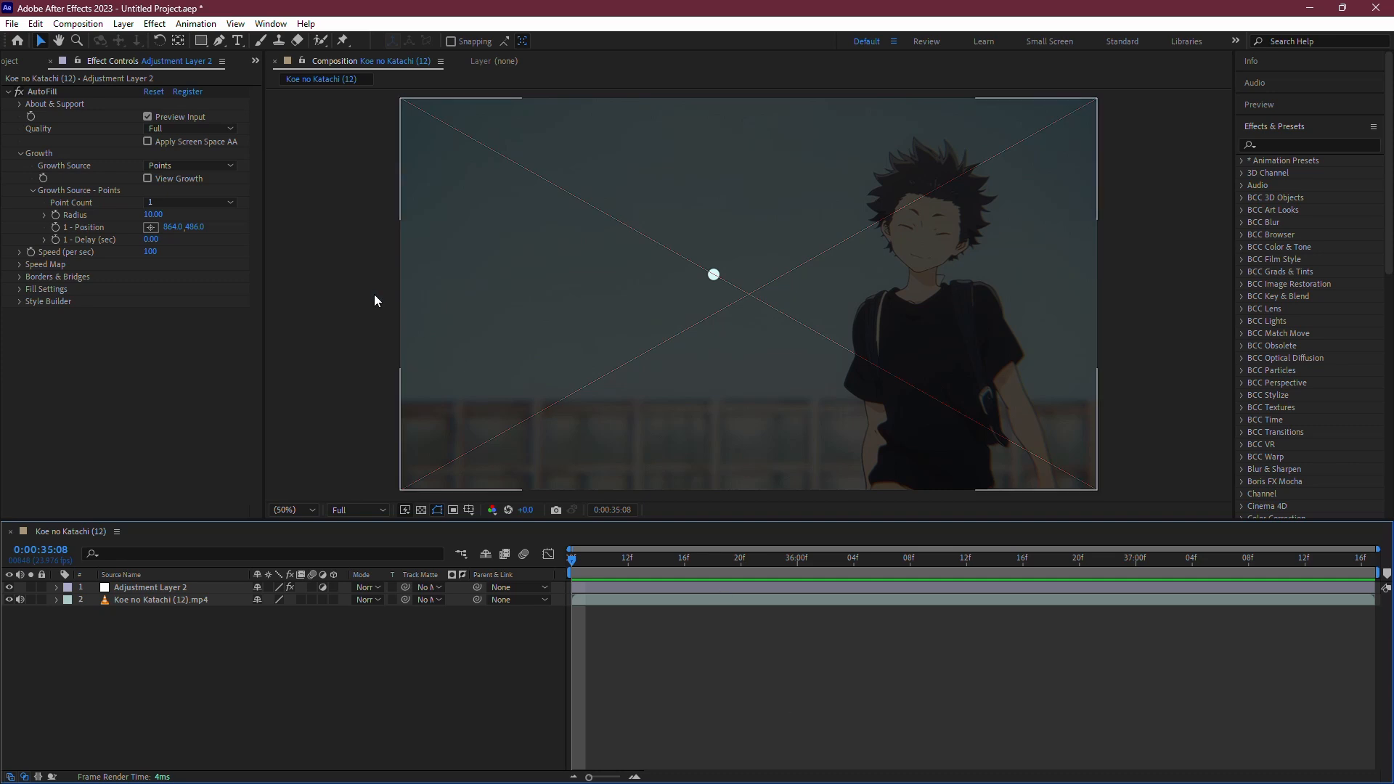
Zoom in on the X watermark lines, then fit the whole frame back in the viewer.
{"action": "left_click", "coordinate": [187, 92]}
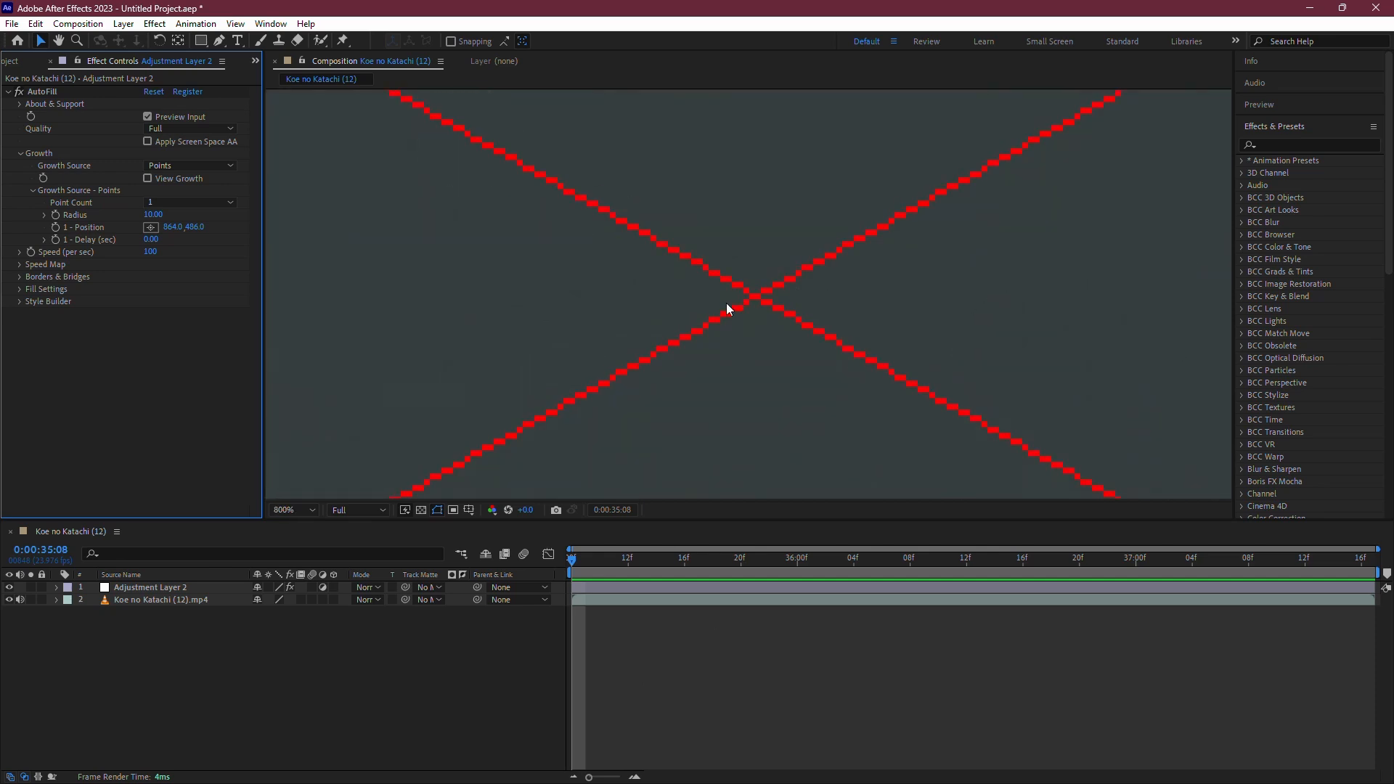
{"action": "left_click", "coordinate": [291, 510]}
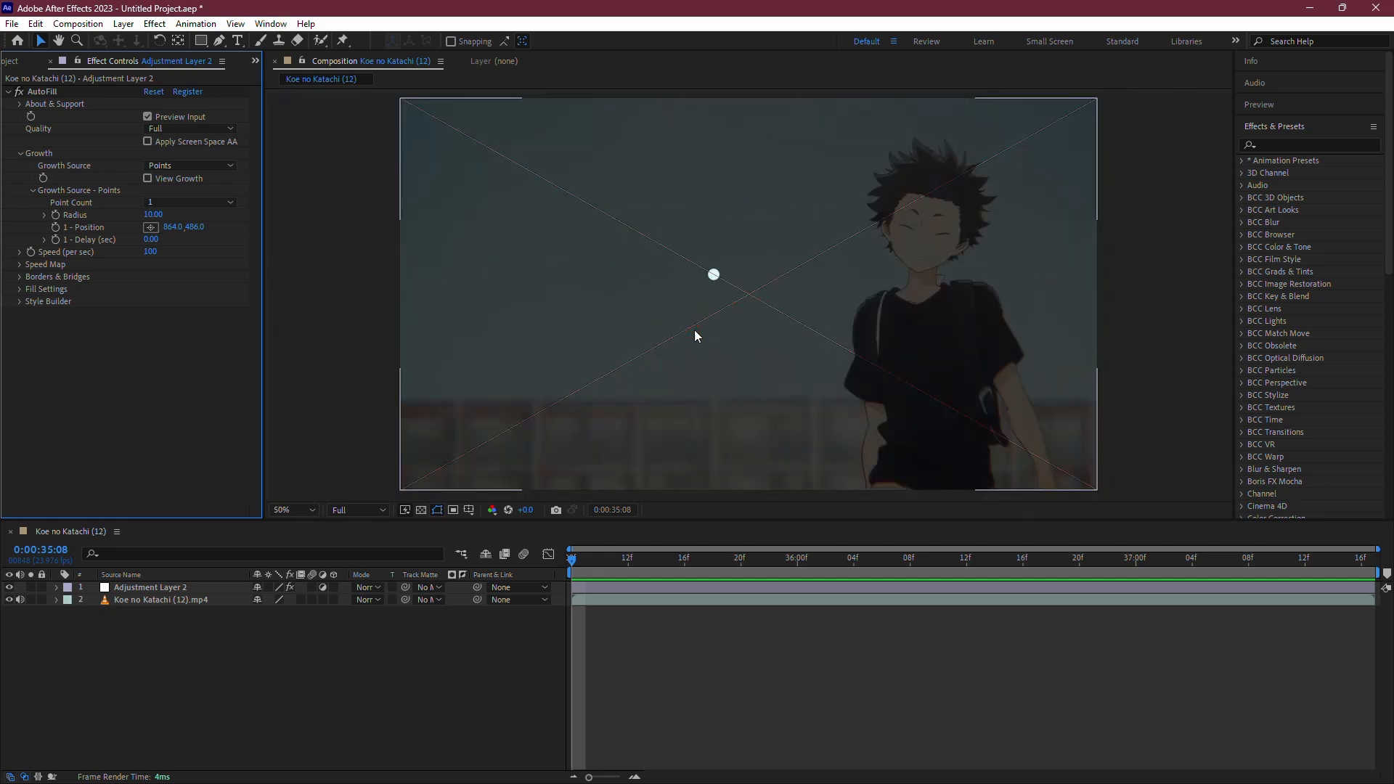
{"action": "left_click", "coordinate": [287, 510]}
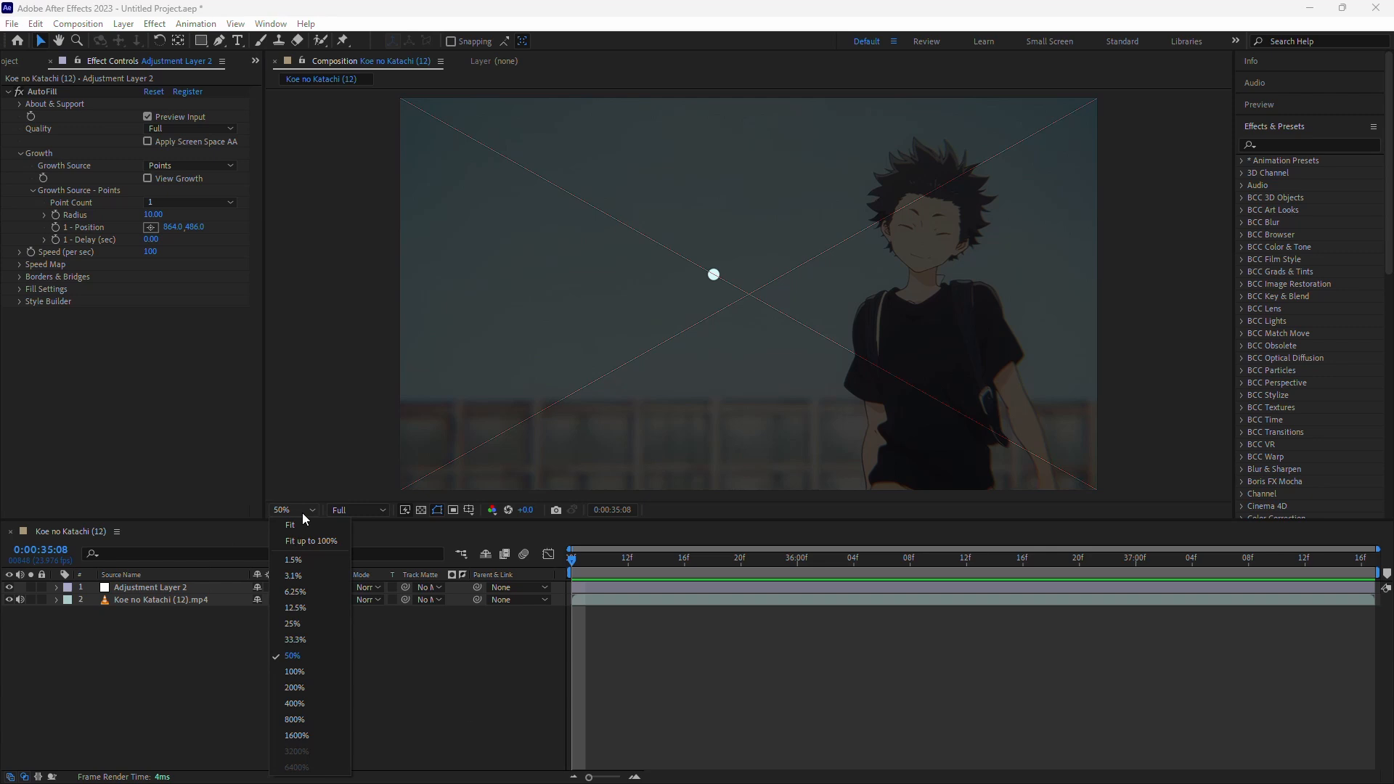
{"action": "left_click", "coordinate": [291, 655]}
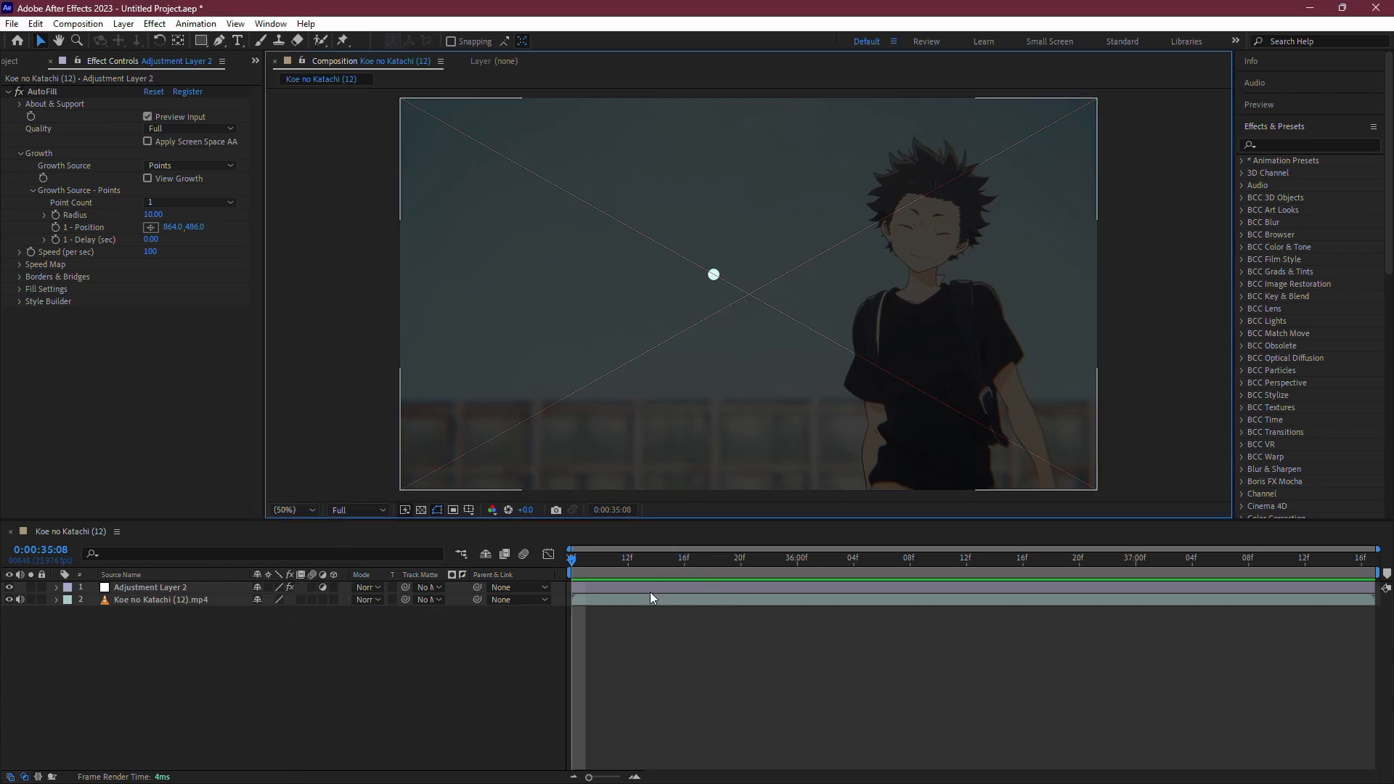
Search 'color key' and apply Obsolete > Color Key to the adjustment layer.
{"action": "left_click", "coordinate": [150, 587]}
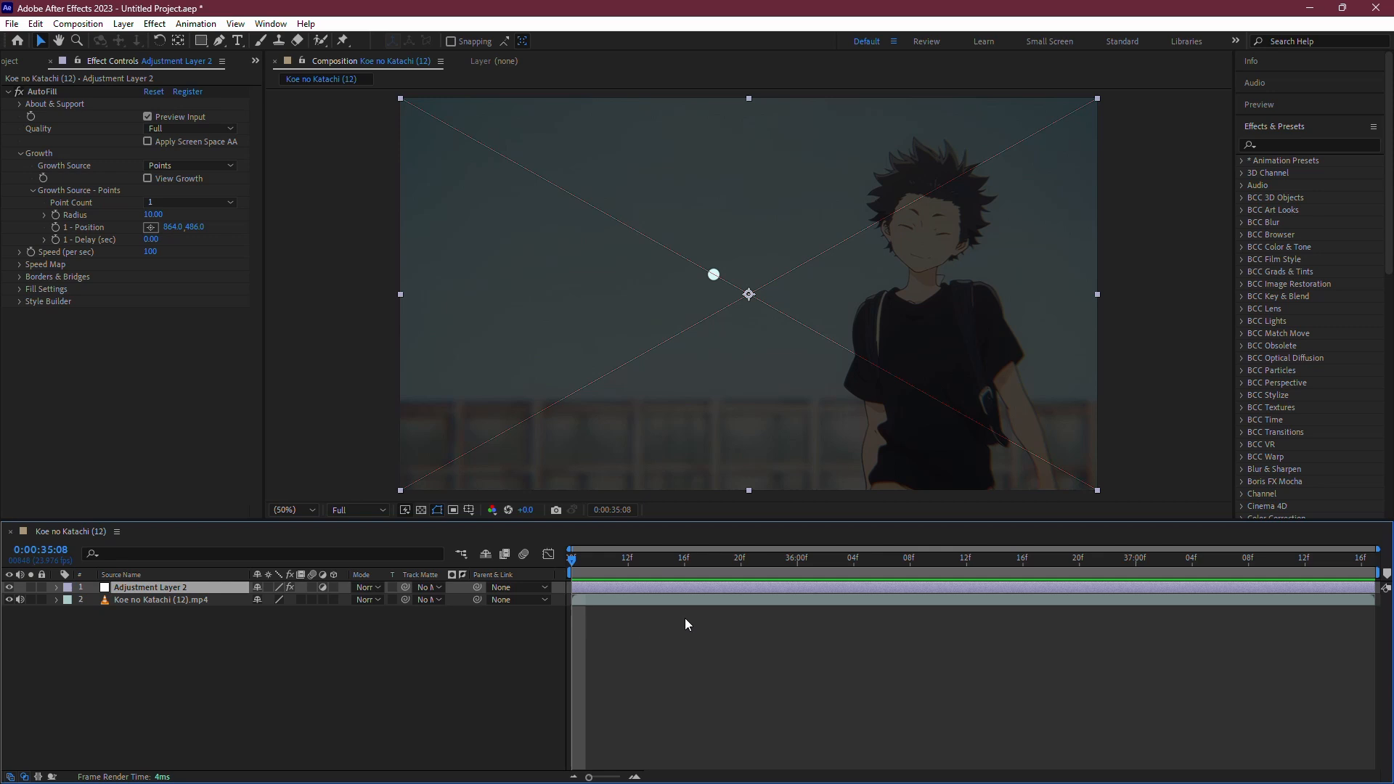
{"action": "mouse_move", "coordinate": [965, 624]}
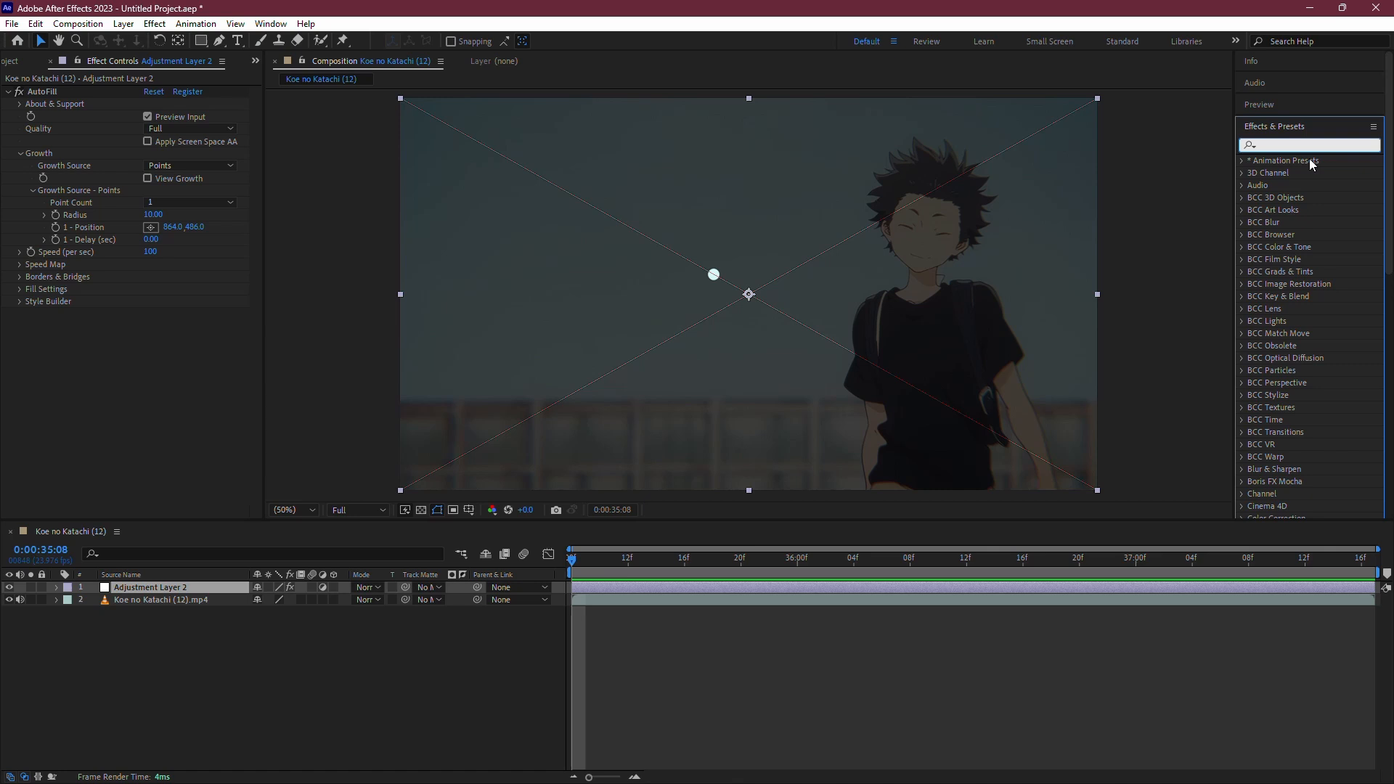
{"action": "type", "text": "cl"}
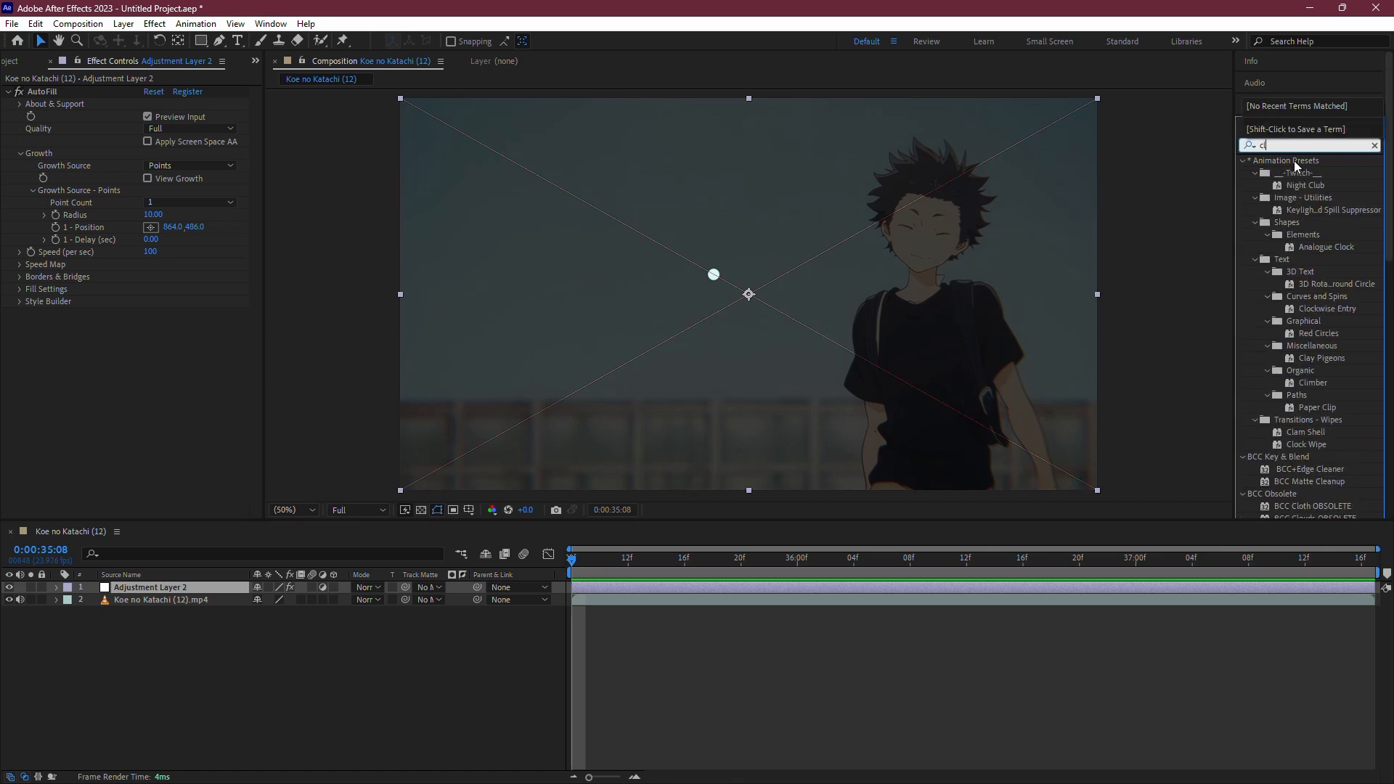
{"action": "type", "text": "olor ke"}
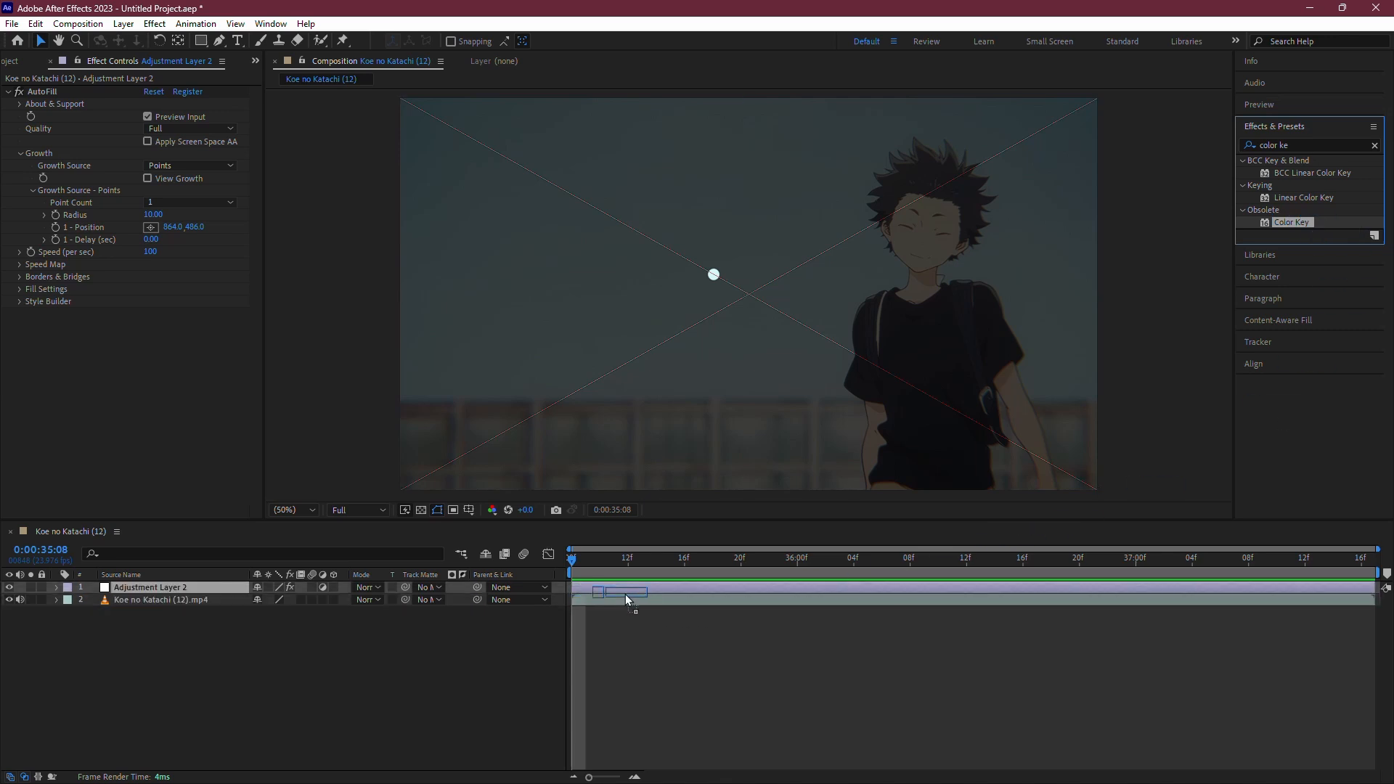
{"action": "double_click", "coordinate": [1292, 222]}
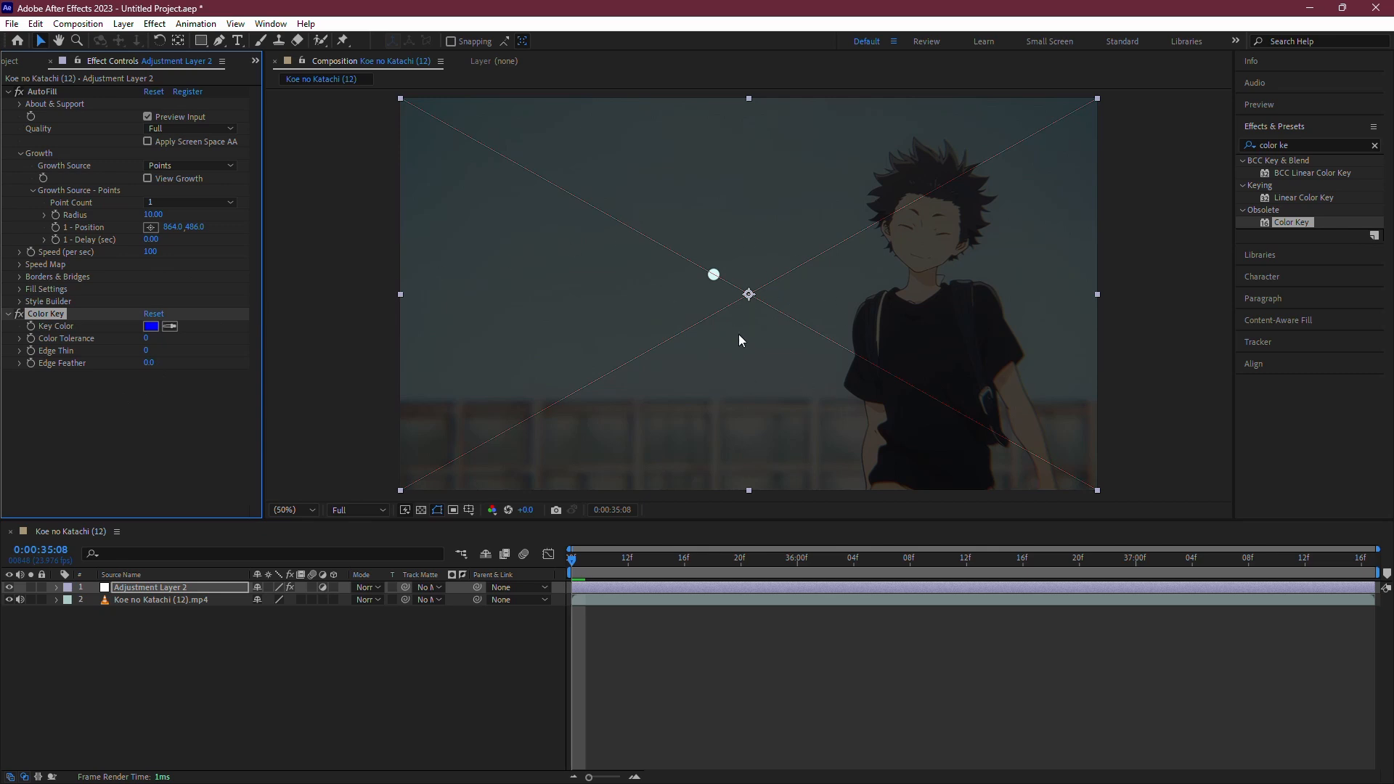
{"action": "mouse_move", "coordinate": [227, 311]}
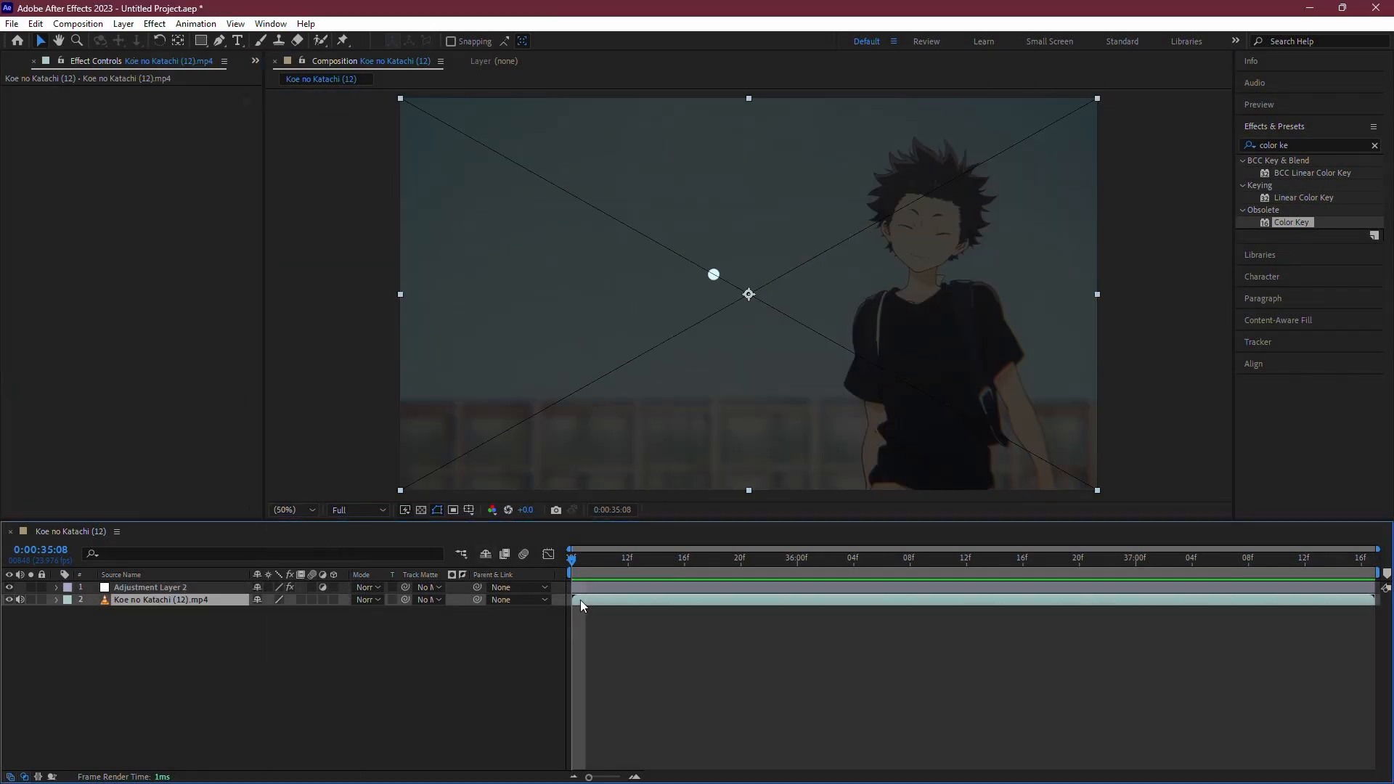
Select the Koe no Katachi (12).mp4 layer and duplicate it with Ctrl+D.
{"action": "left_click", "coordinate": [149, 587]}
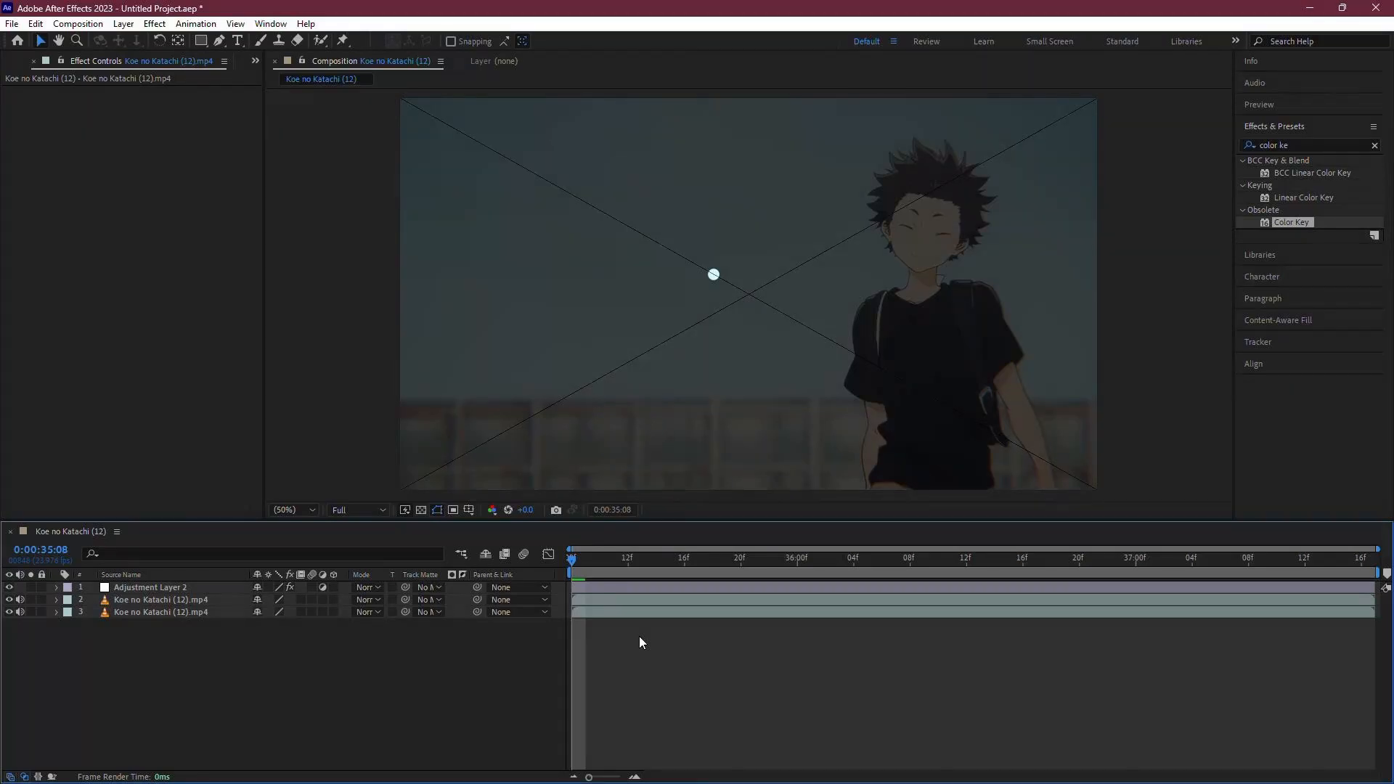
{"action": "mouse_move", "coordinate": [706, 670]}
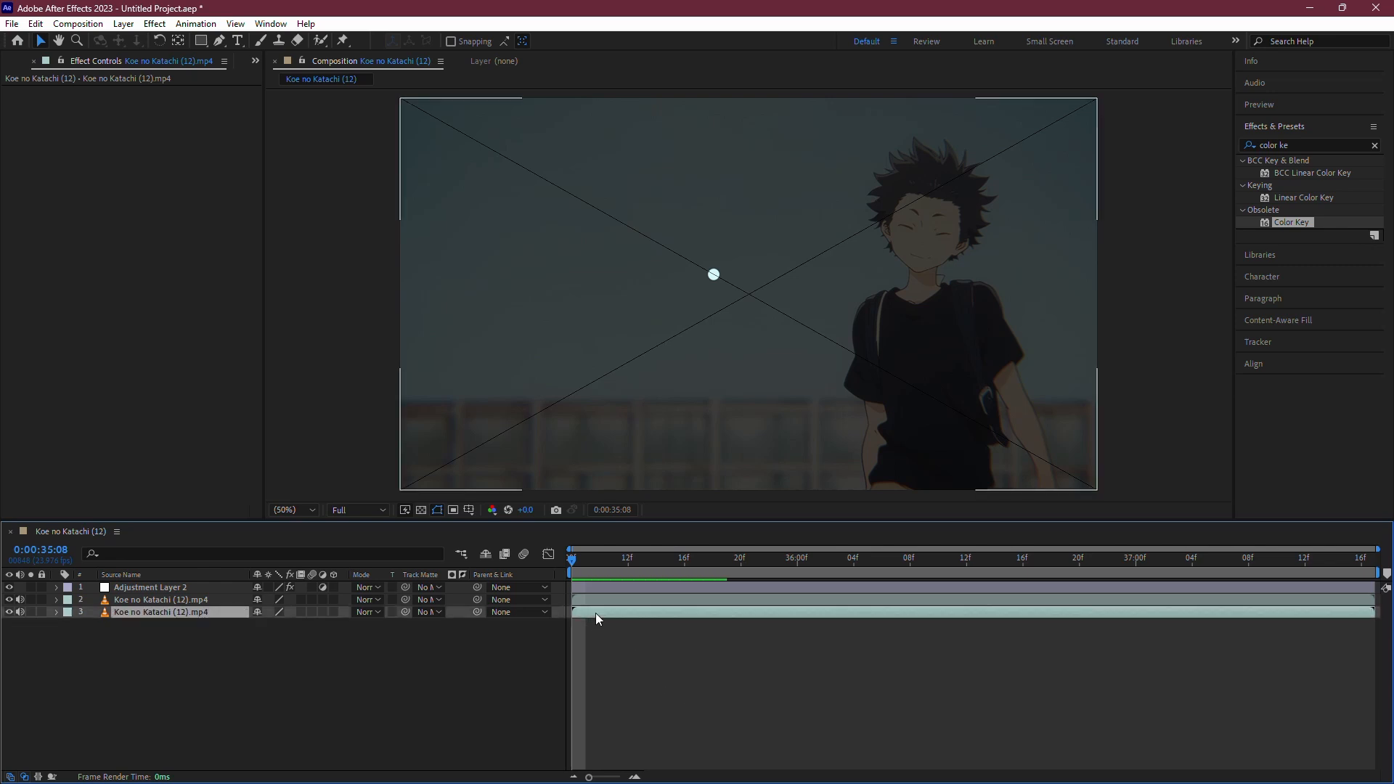
Scale the lower footage copy (layer 3) to 349% and clear the effects search.
{"action": "left_click", "coordinate": [158, 612]}
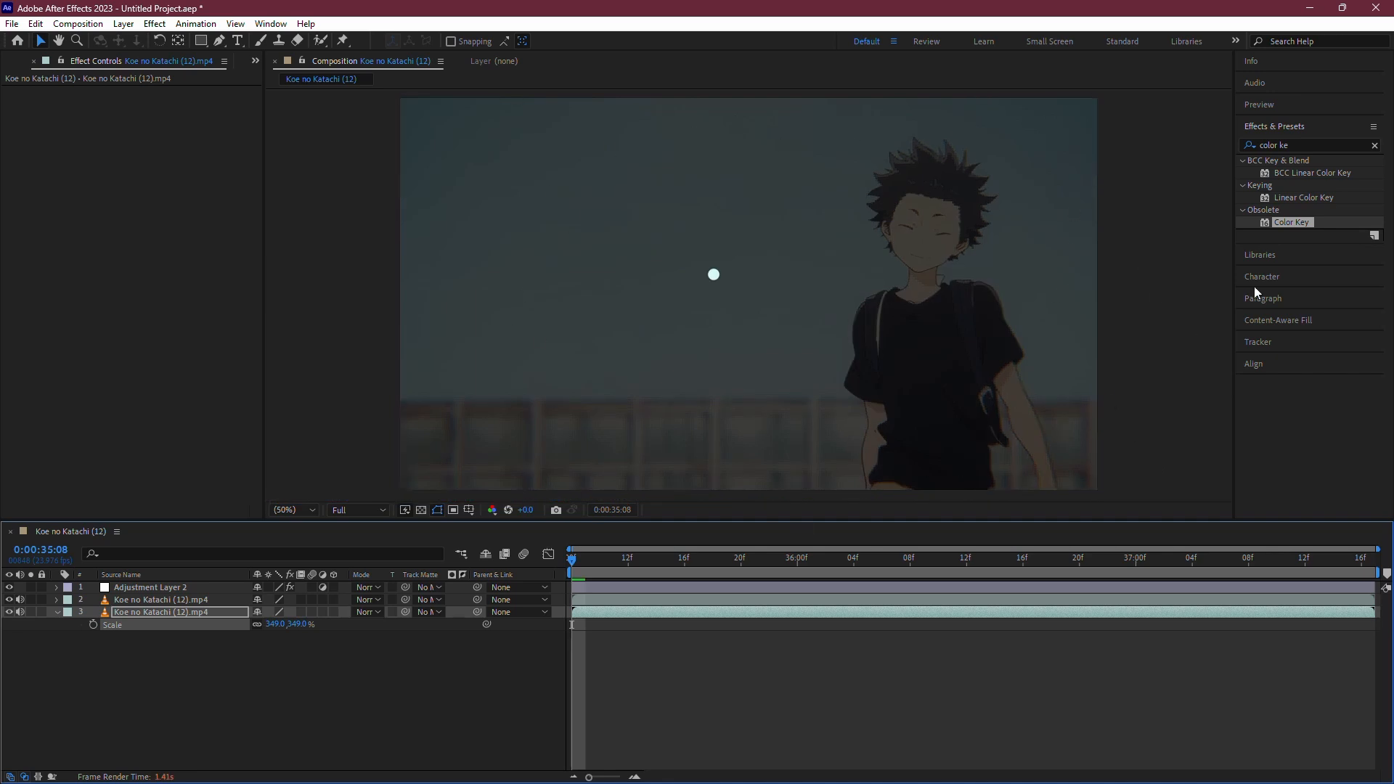
{"action": "left_click", "coordinate": [1374, 145]}
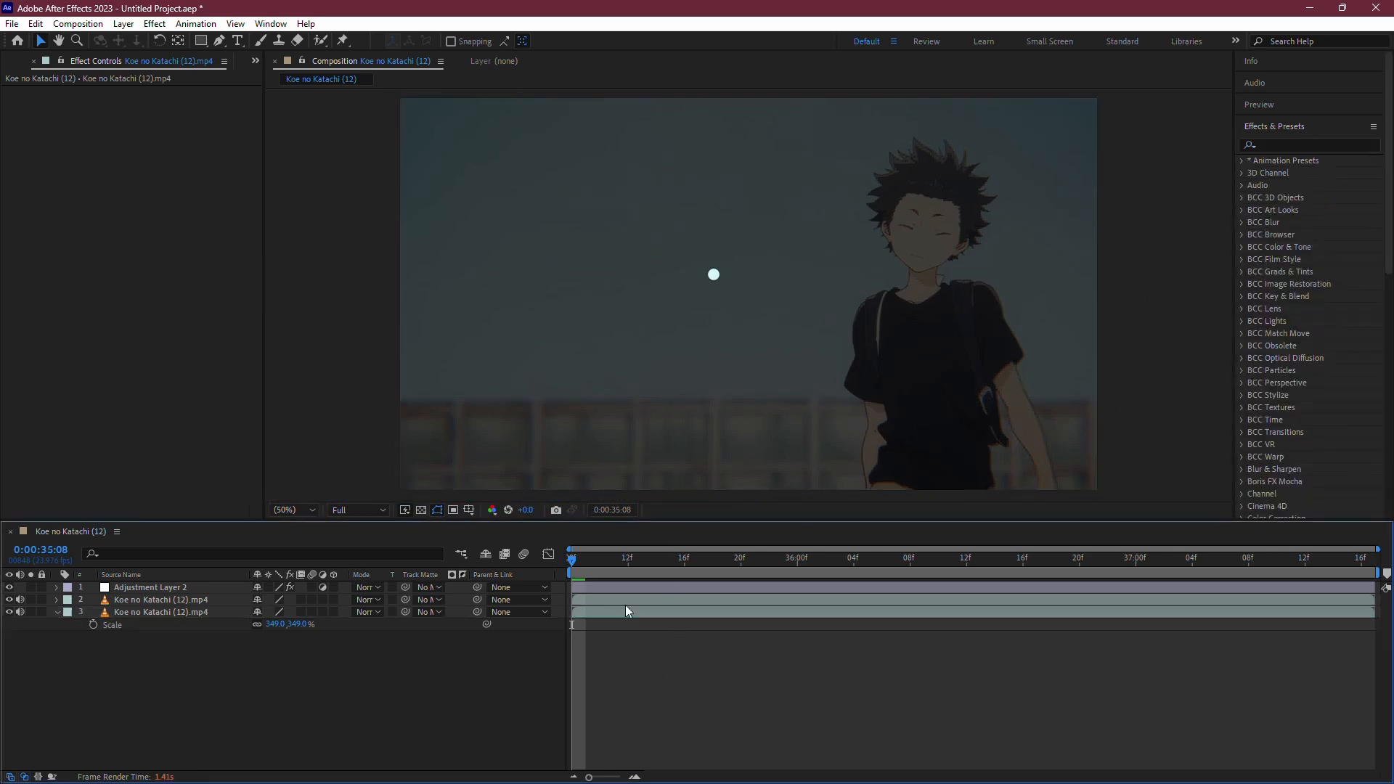